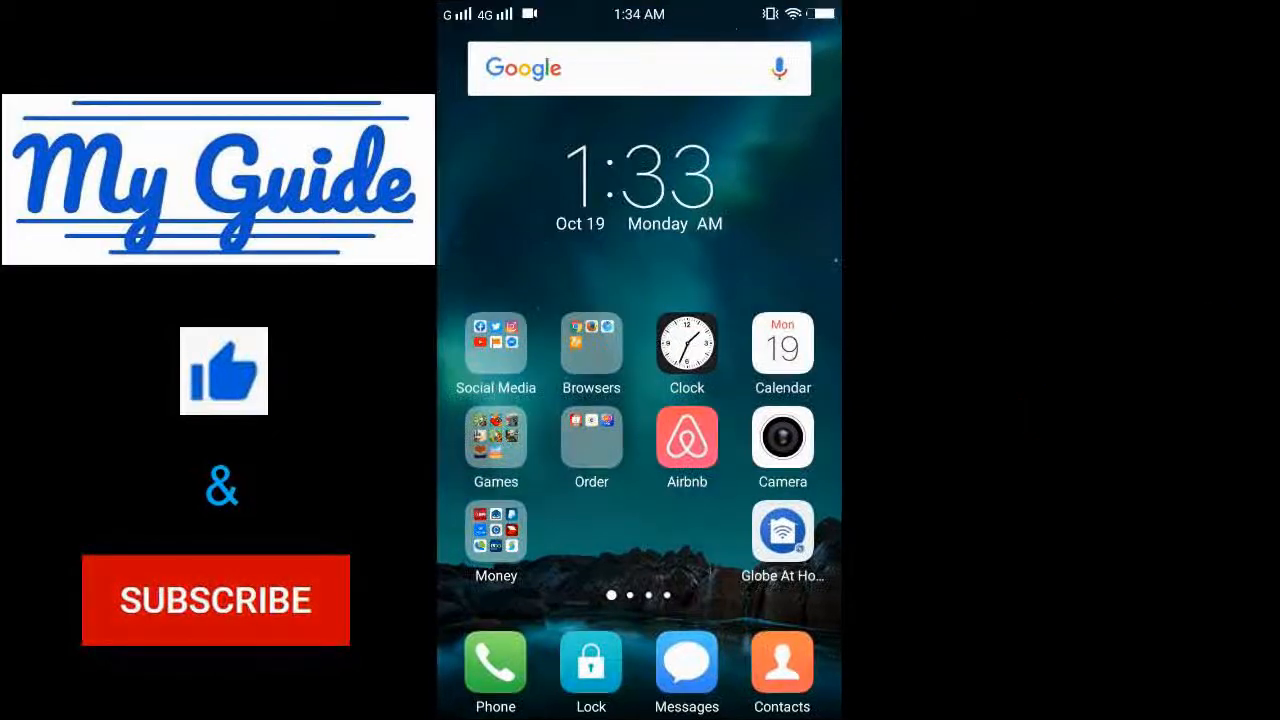
Launch Gmail from the home screen's Google apps folder
{"action": "scroll", "scroll_direction": "left", "scroll_amount": 3}
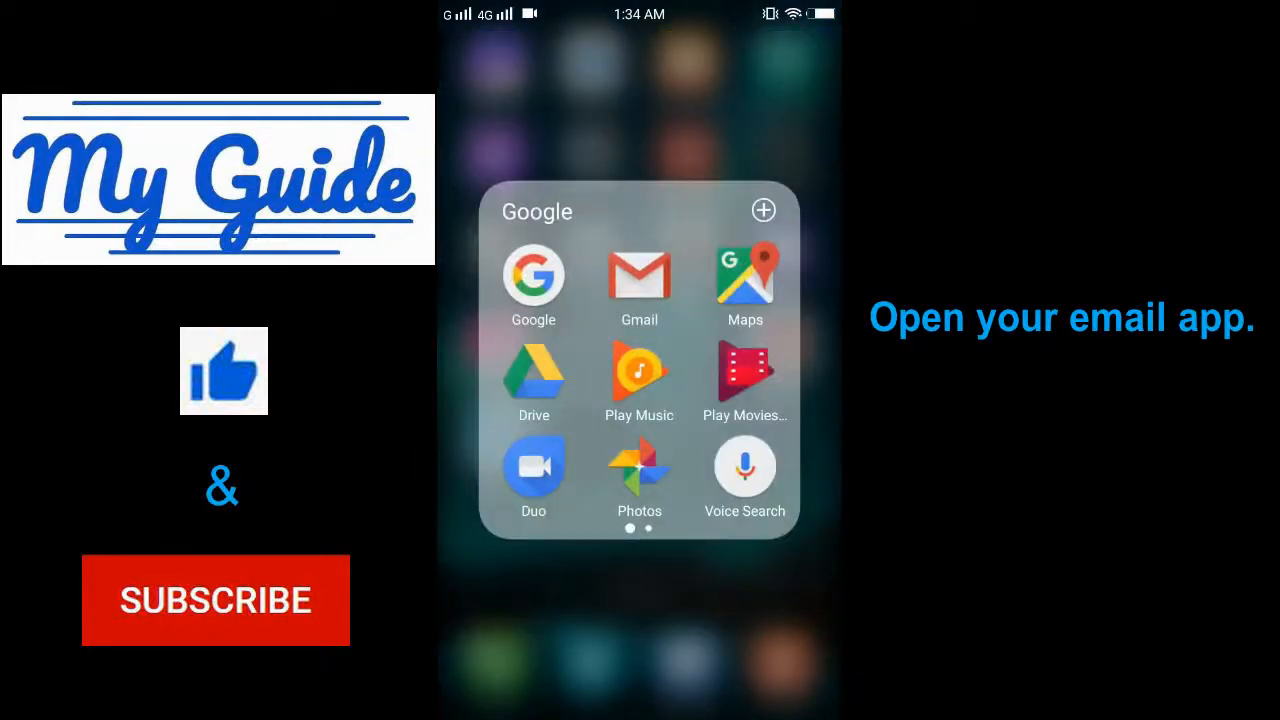
{"action": "left_click", "coordinate": [638, 278]}
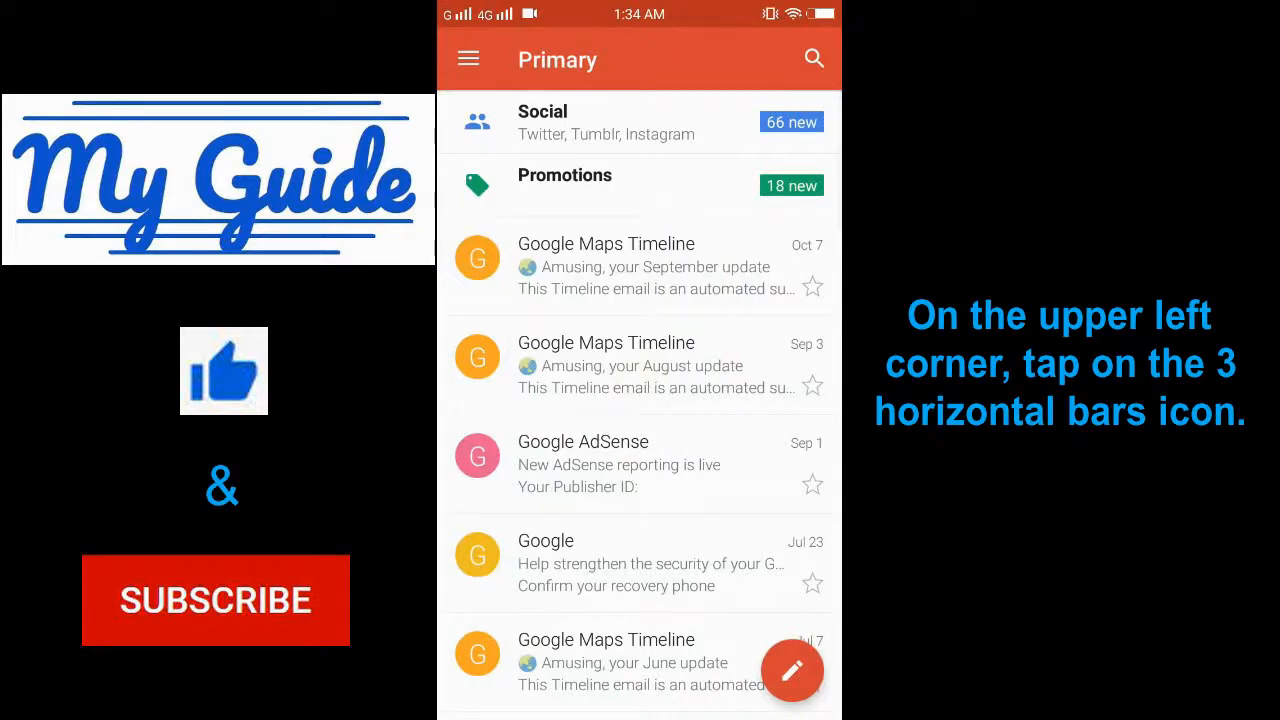
Go to Gmail Settings from the drawer and choose to add another account
{"action": "left_click", "coordinate": [468, 58]}
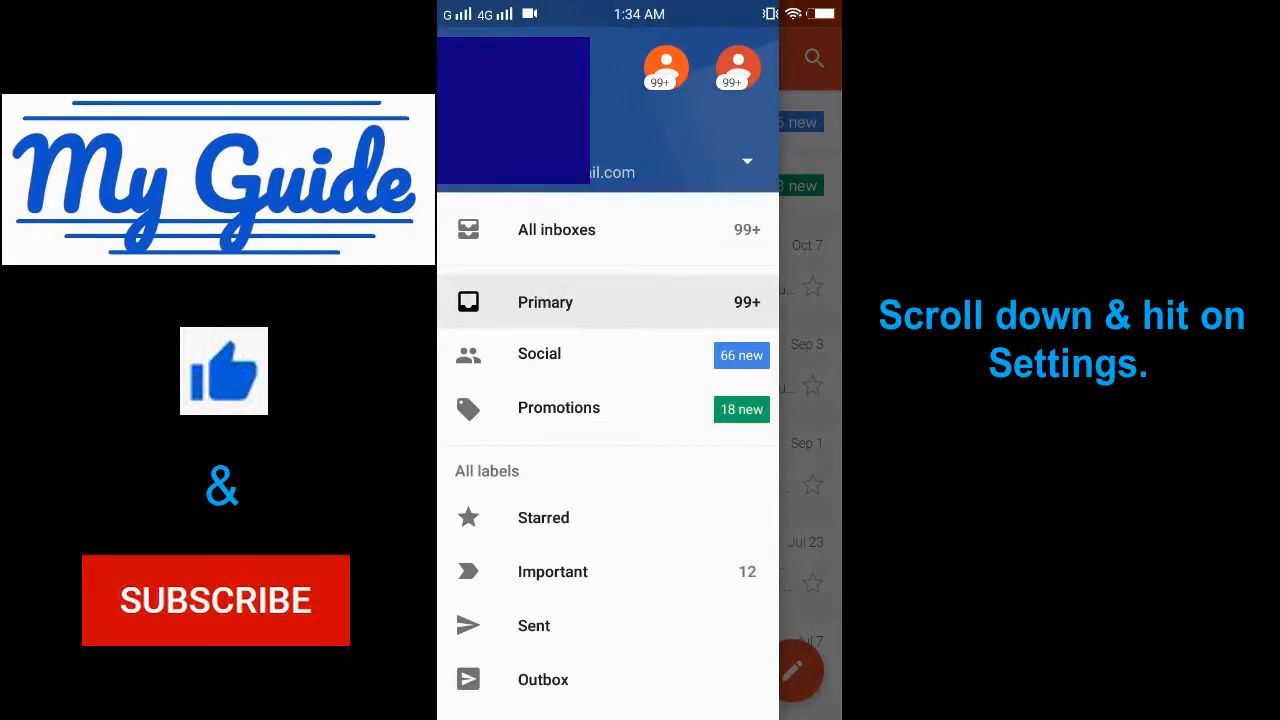
{"action": "scroll", "scroll_direction": "down", "scroll_amount": 3}
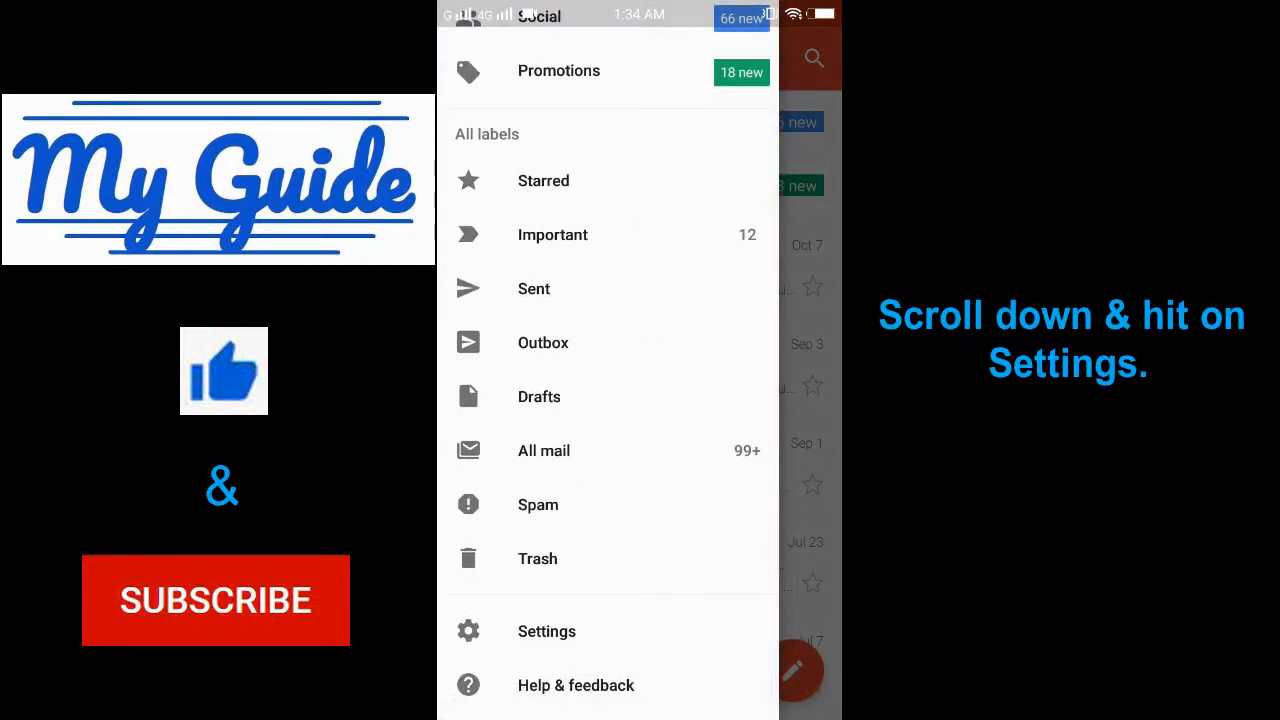
{"action": "left_click", "coordinate": [546, 631]}
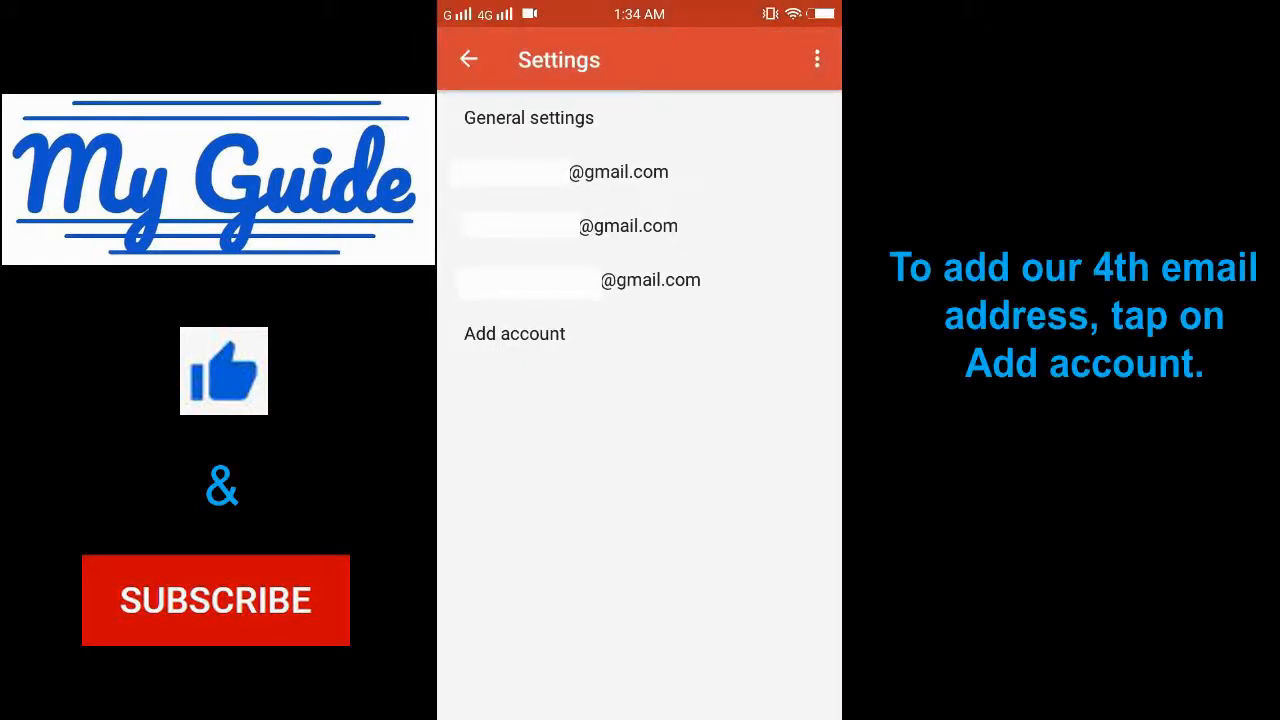
{"action": "left_click", "coordinate": [514, 333]}
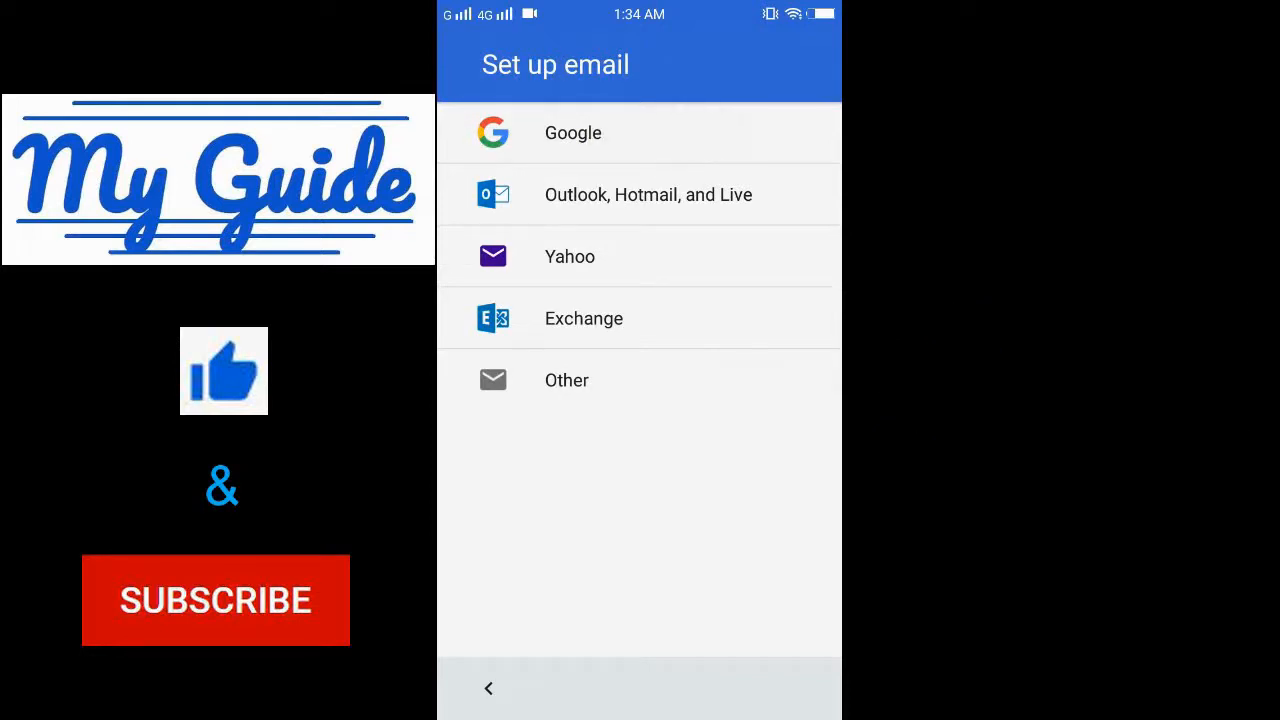
Pick Google as the email provider to reach the sign-in page
{"action": "left_click", "coordinate": [572, 132]}
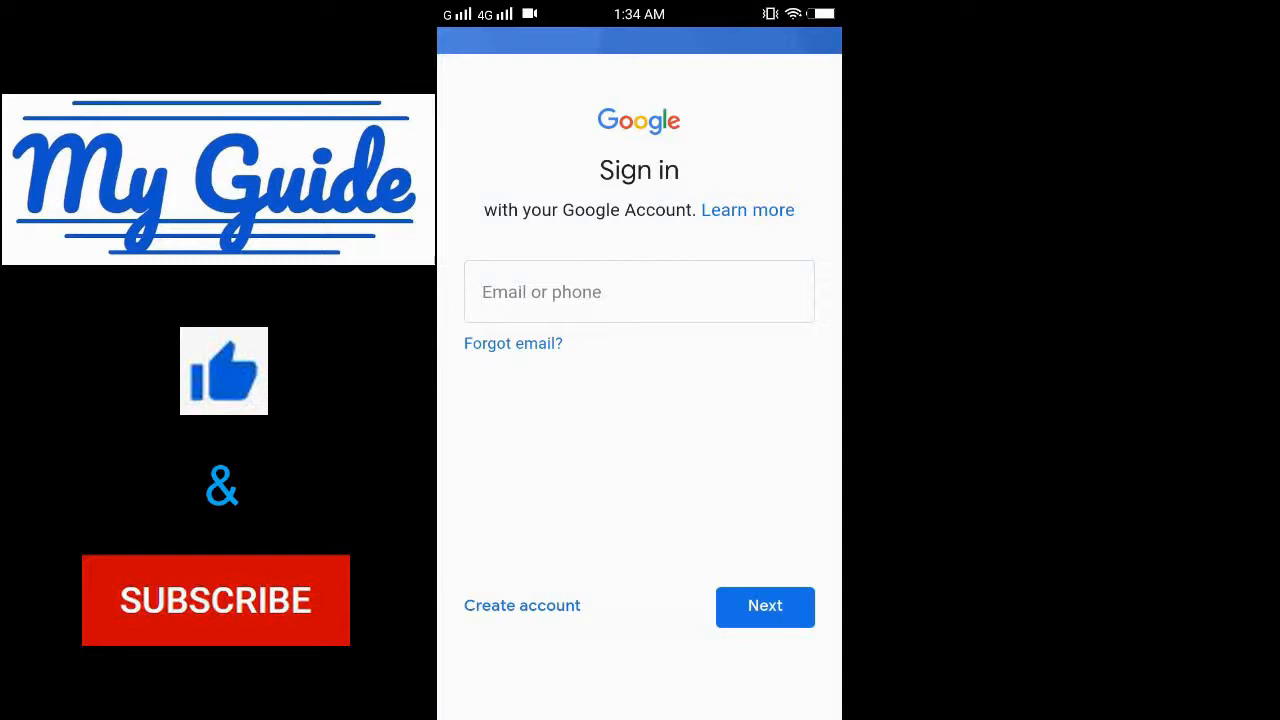
Enter the new account's email address and password on Google sign-in
{"action": "left_click", "coordinate": [638, 291]}
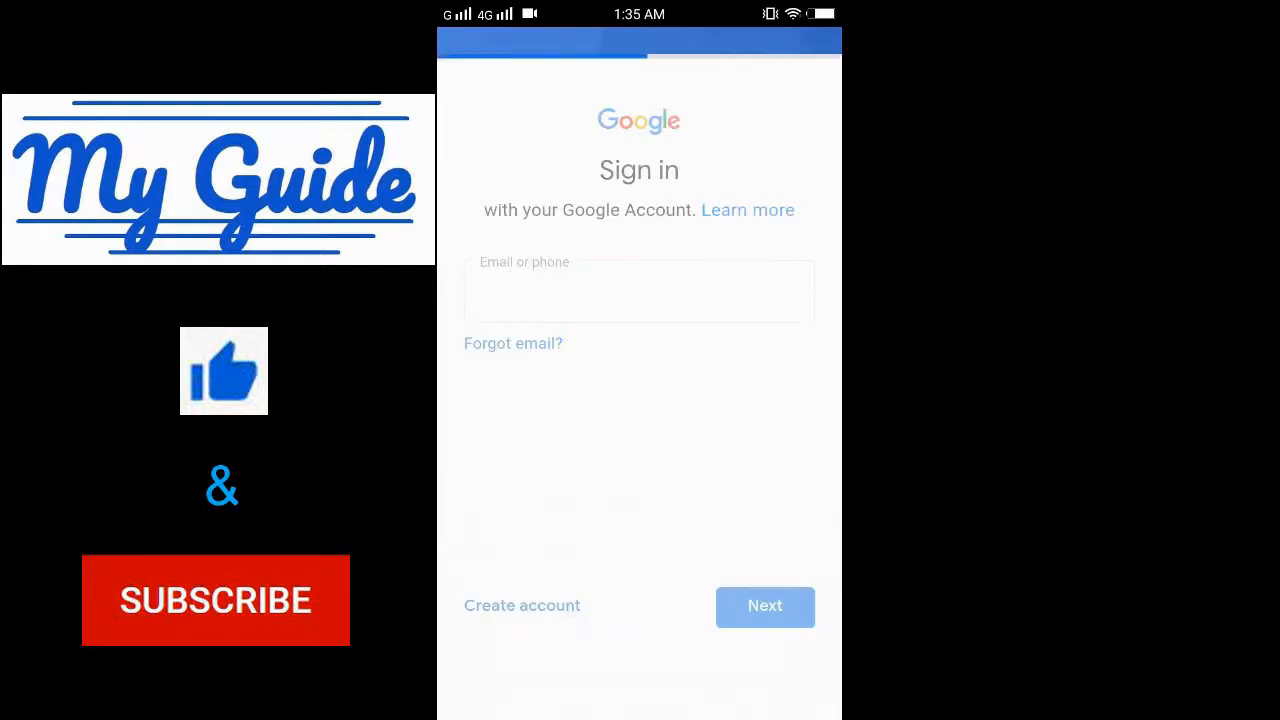
{"action": "left_click", "coordinate": [764, 606]}
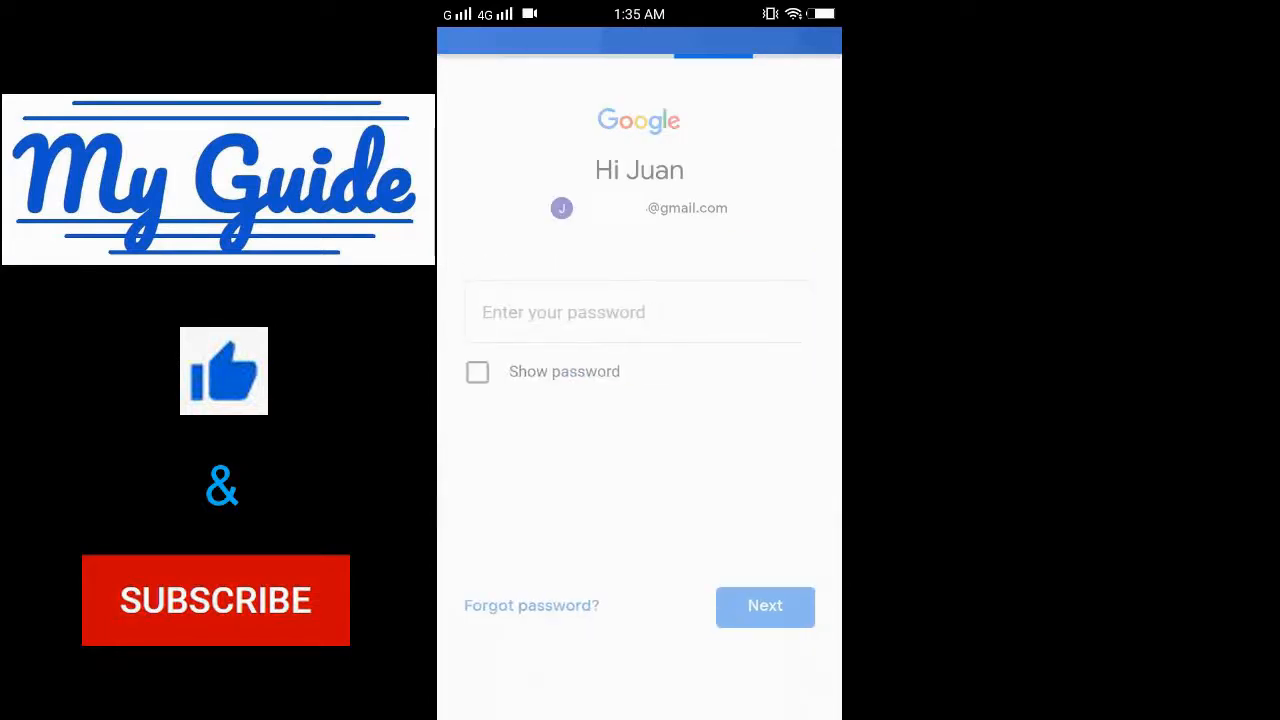
{"action": "left_click", "coordinate": [638, 312]}
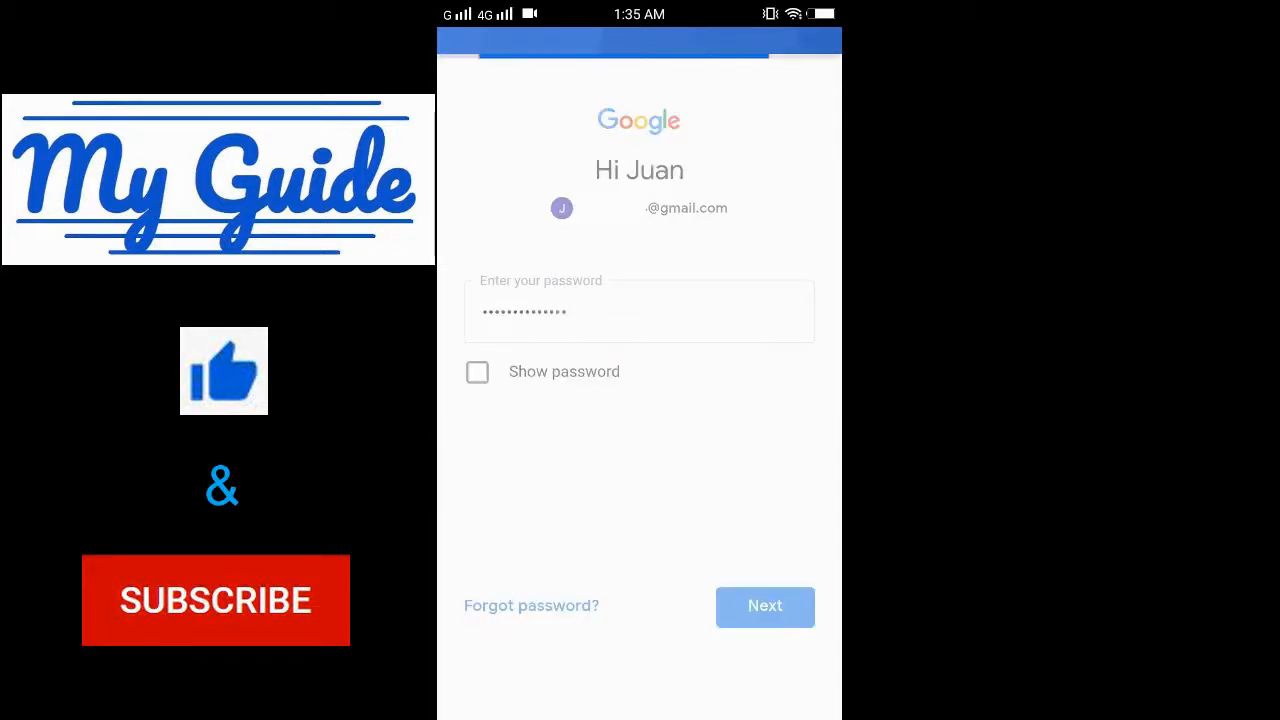
{"action": "left_click", "coordinate": [765, 606]}
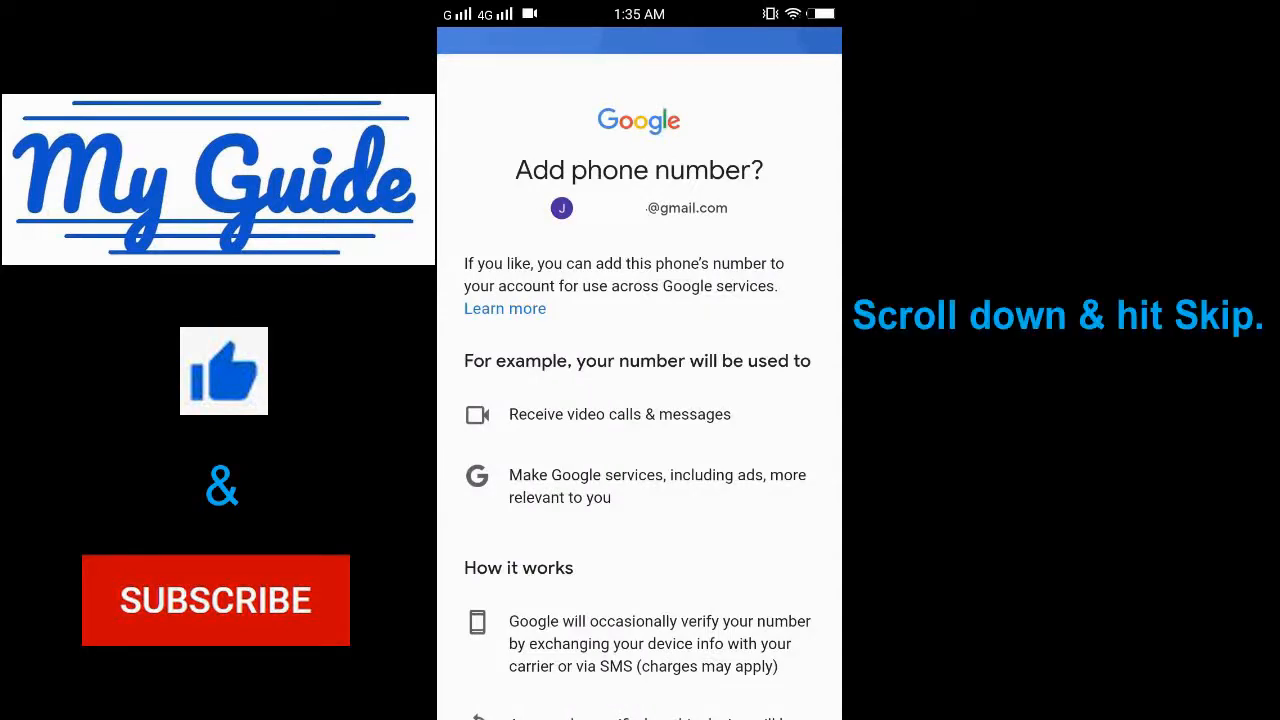
Skip the Add phone number prompt at the bottom of the page
{"action": "scroll", "scroll_direction": "down", "scroll_amount": 3}
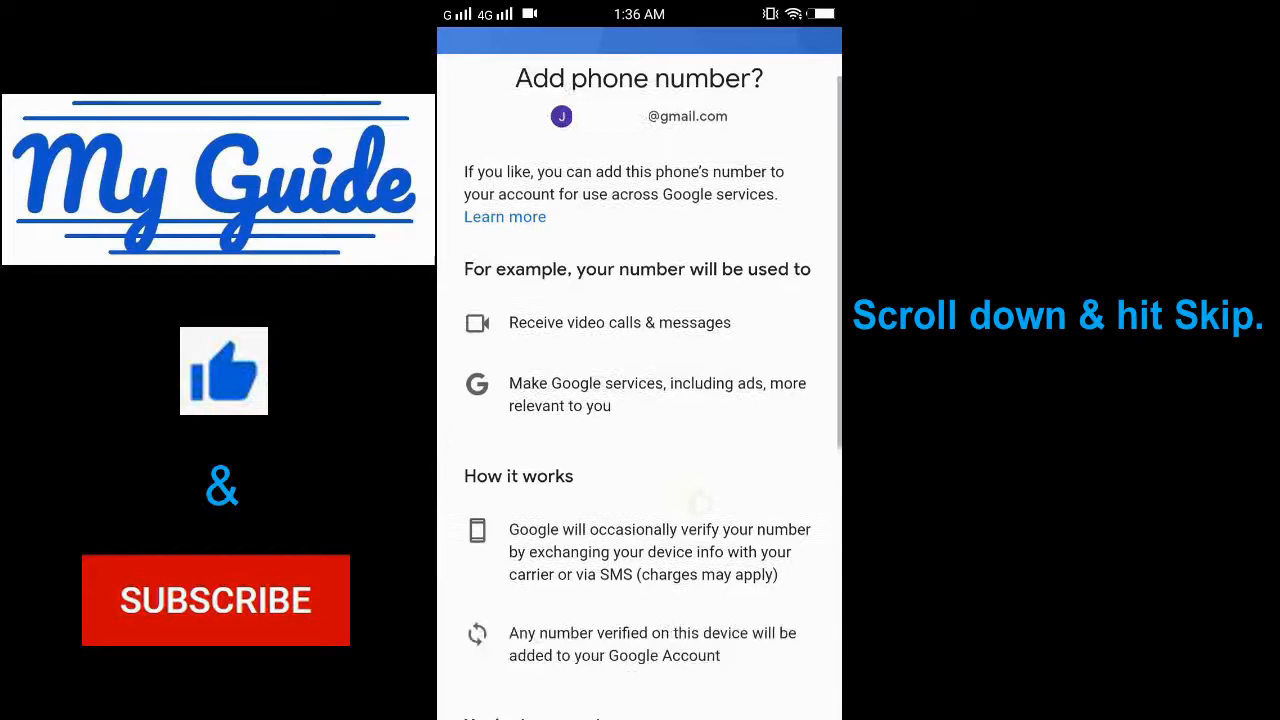
{"action": "scroll", "scroll_direction": "down", "scroll_amount": 3}
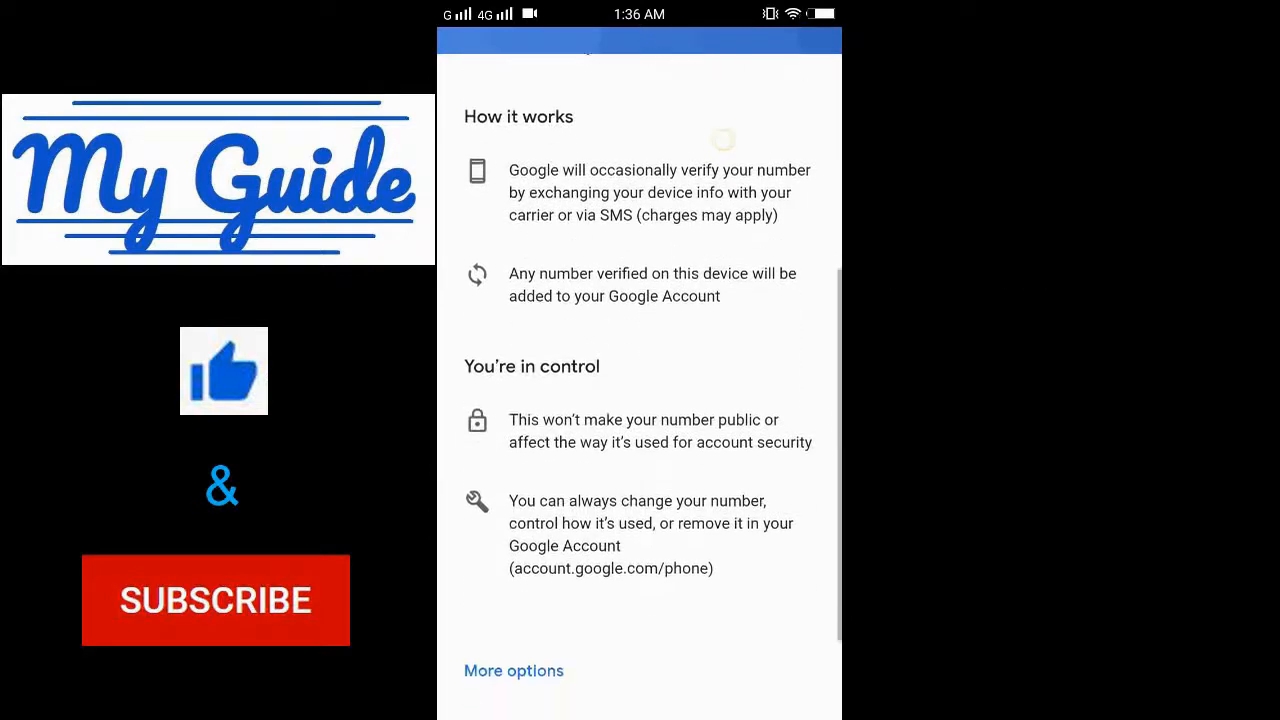
{"action": "scroll", "scroll_direction": "down", "scroll_amount": 3}
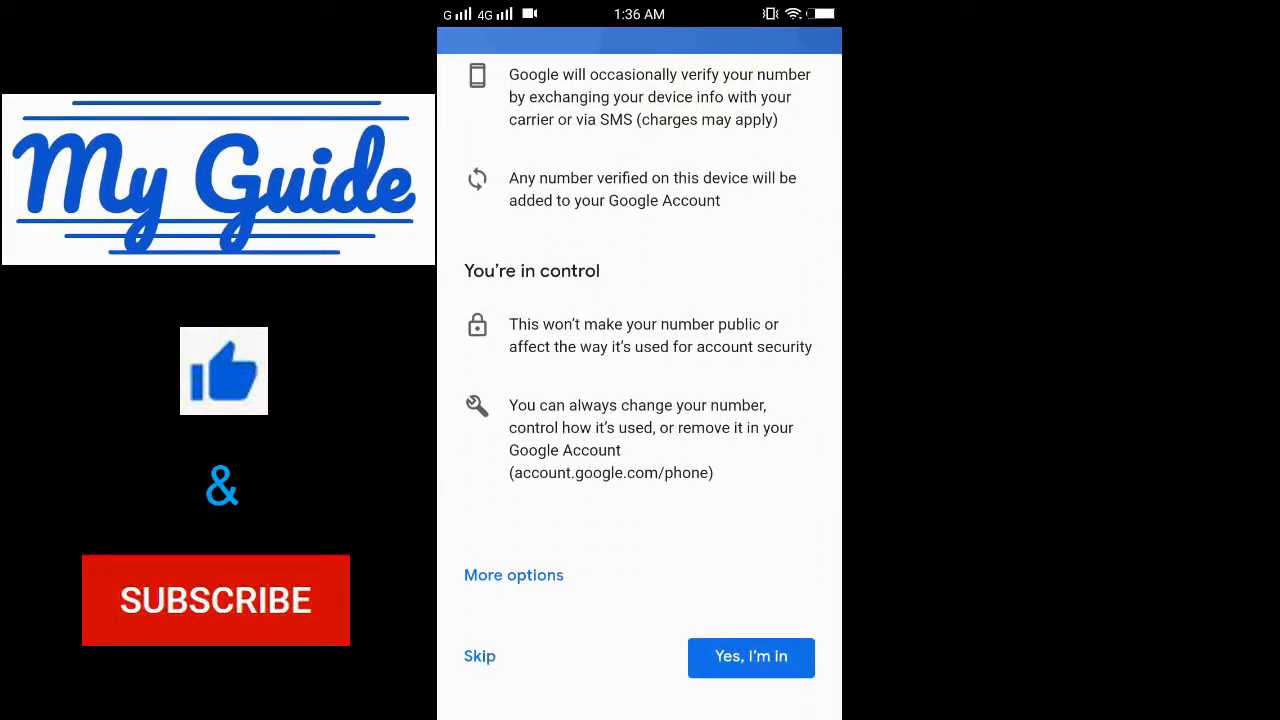
{"action": "left_click", "coordinate": [751, 657]}
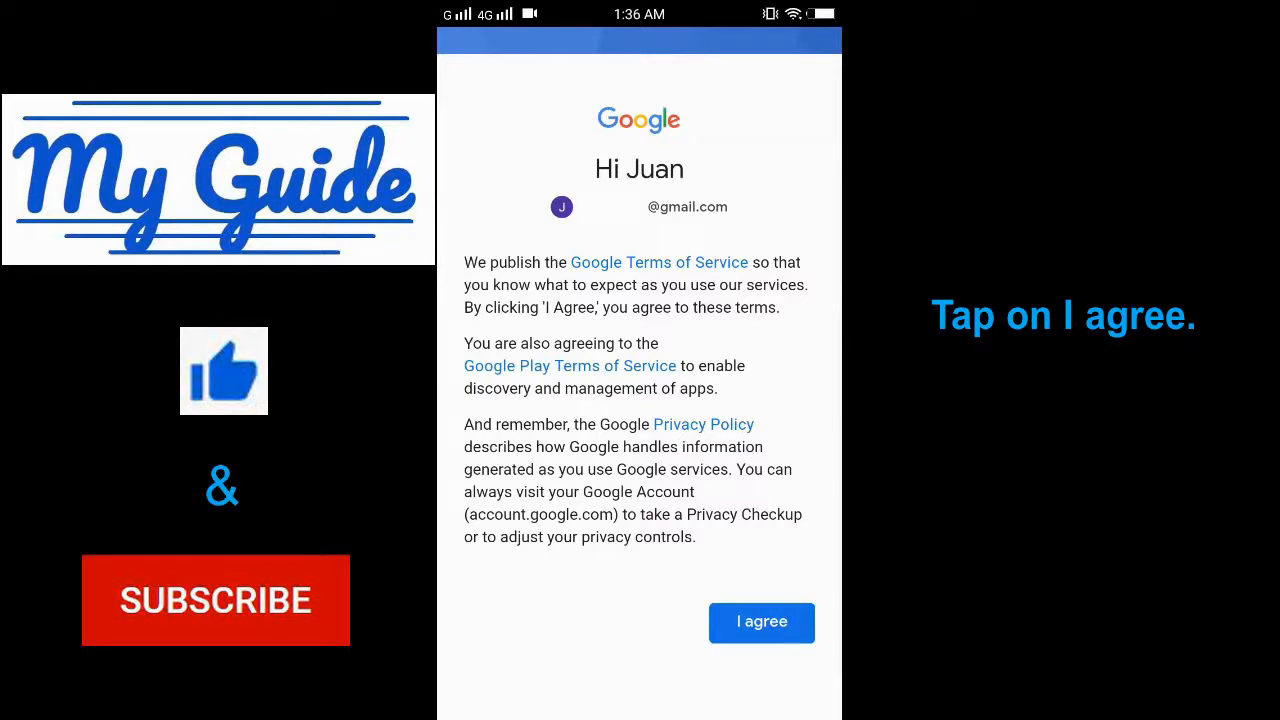
Agree to Google's Terms of Service, returning to Settings with four accounts
{"action": "left_click", "coordinate": [762, 622]}
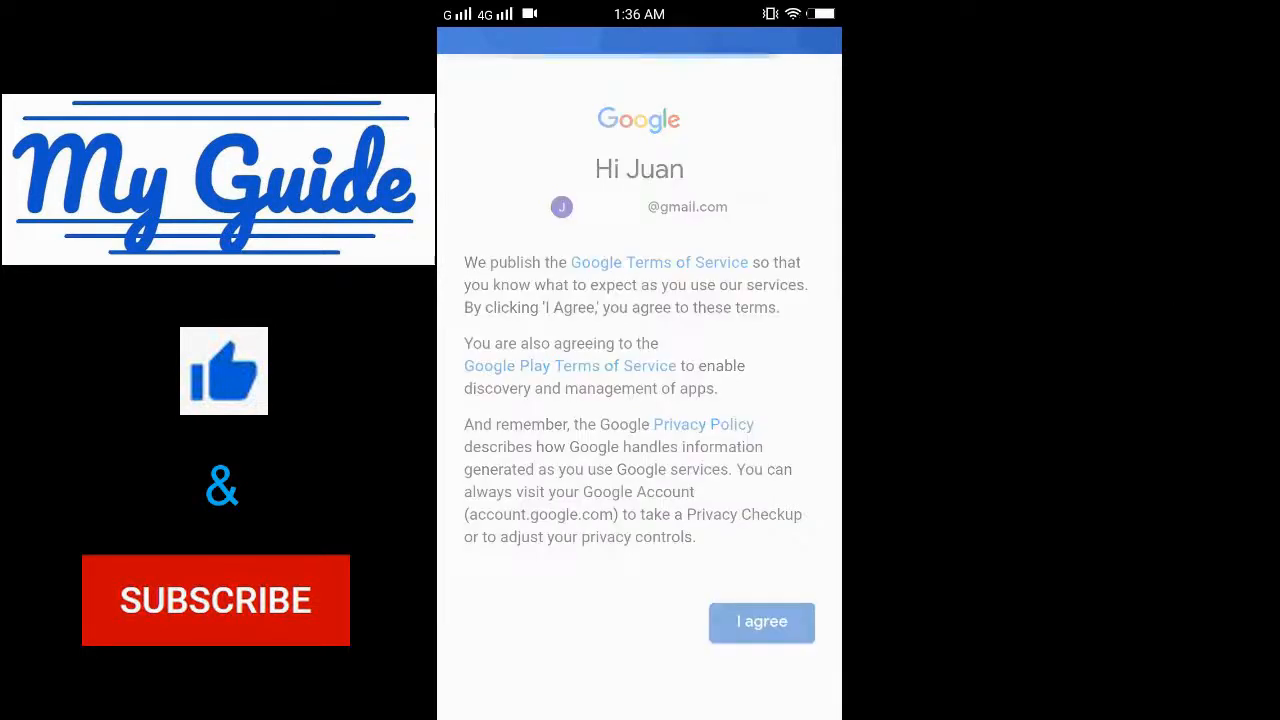
{"action": "left_click", "coordinate": [761, 622]}
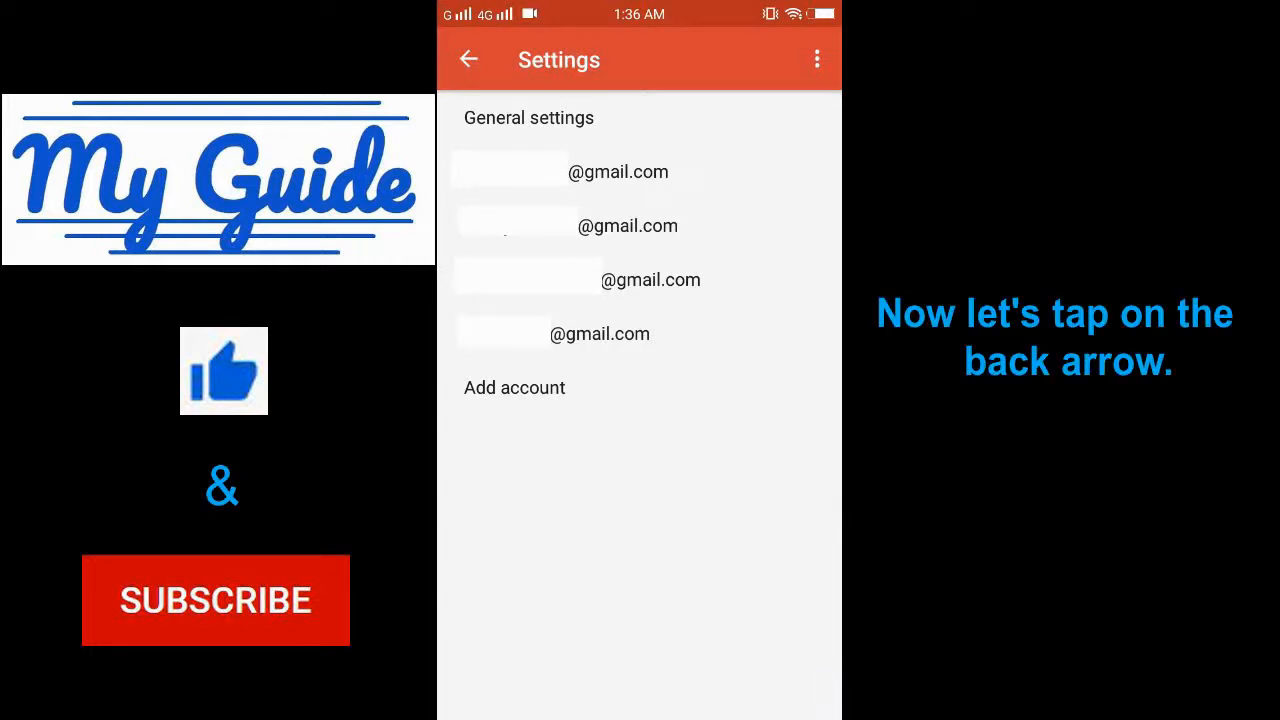
Go back to the Primary inbox and open the side drawer
{"action": "left_click", "coordinate": [469, 59]}
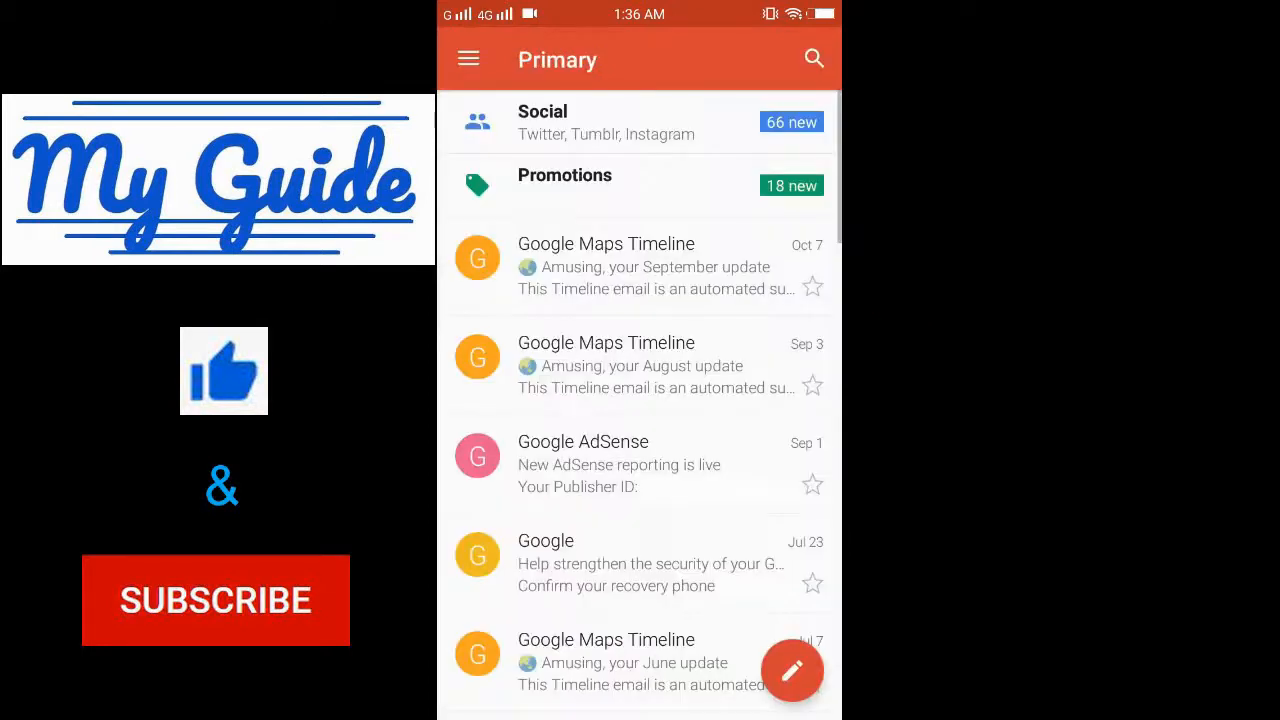
{"action": "left_click", "coordinate": [468, 58]}
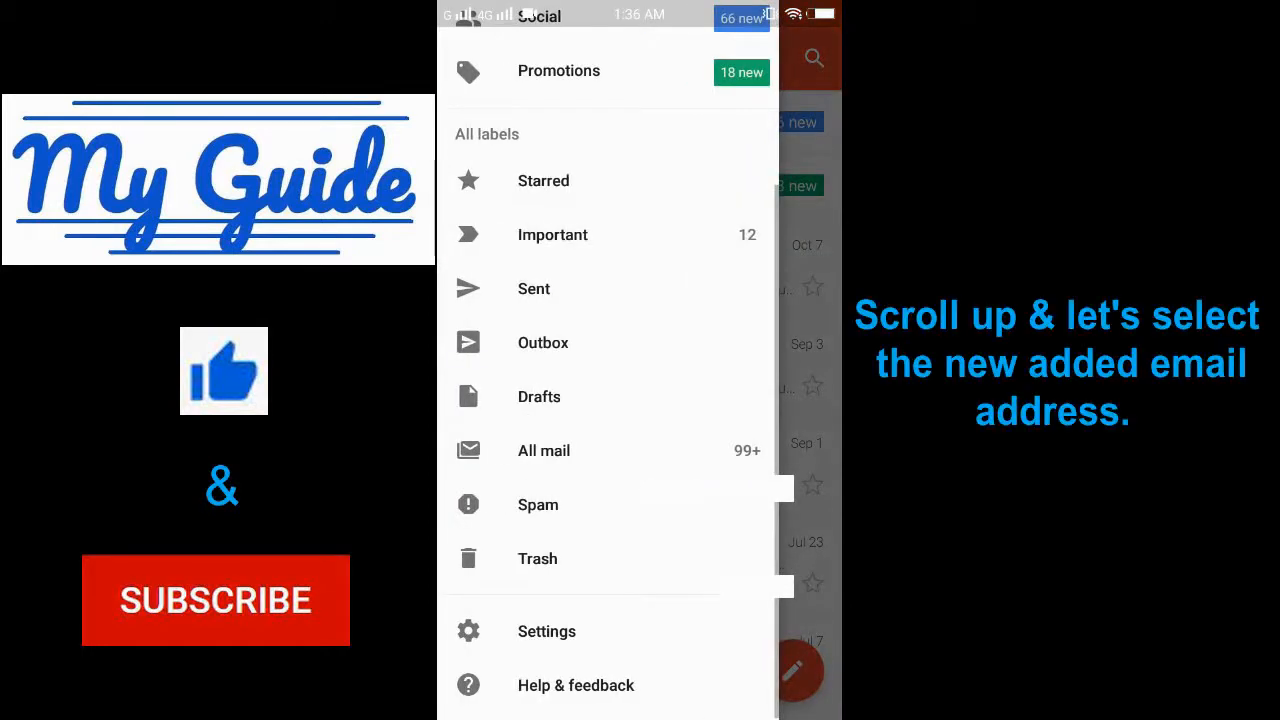
{"action": "scroll", "scroll_direction": "down", "scroll_amount": 3}
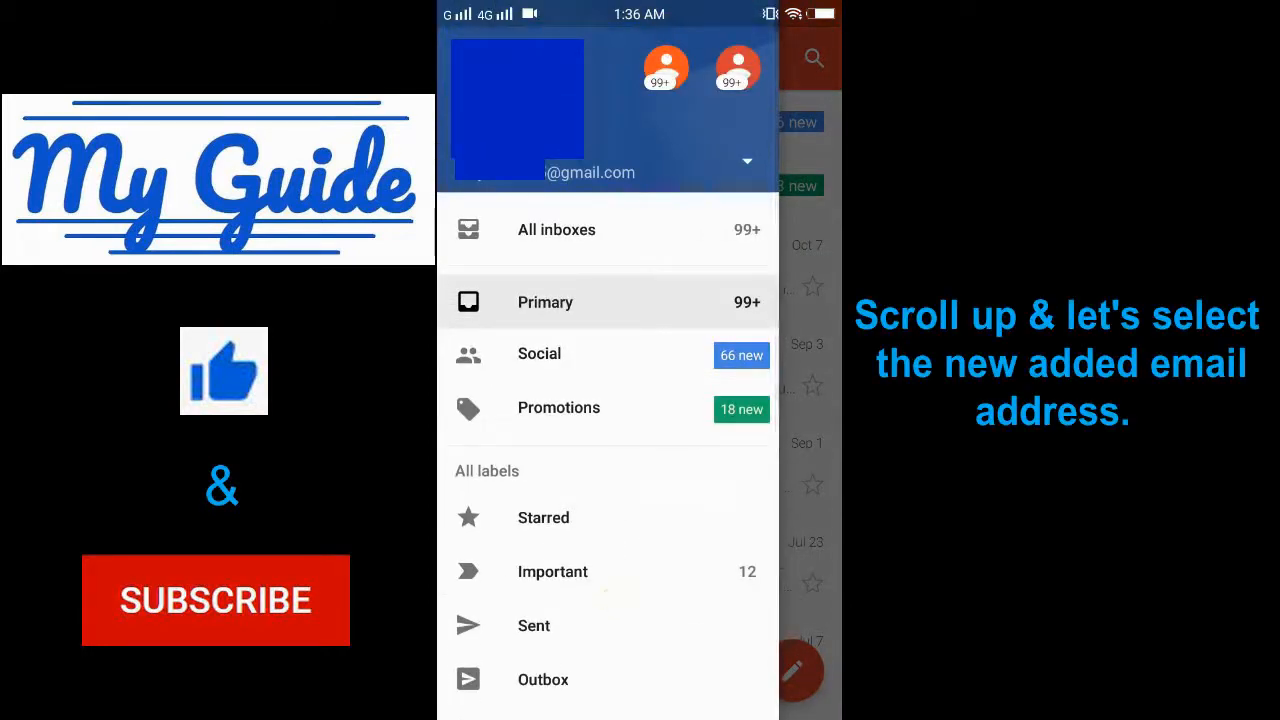